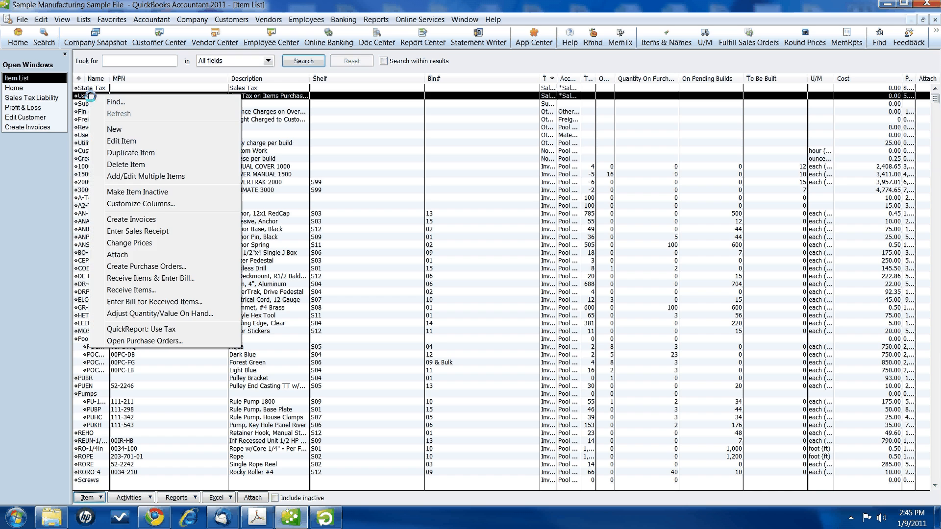
Step: Open the Use Tax item to view its 5.0% rate and state tax agency
click(122, 141)
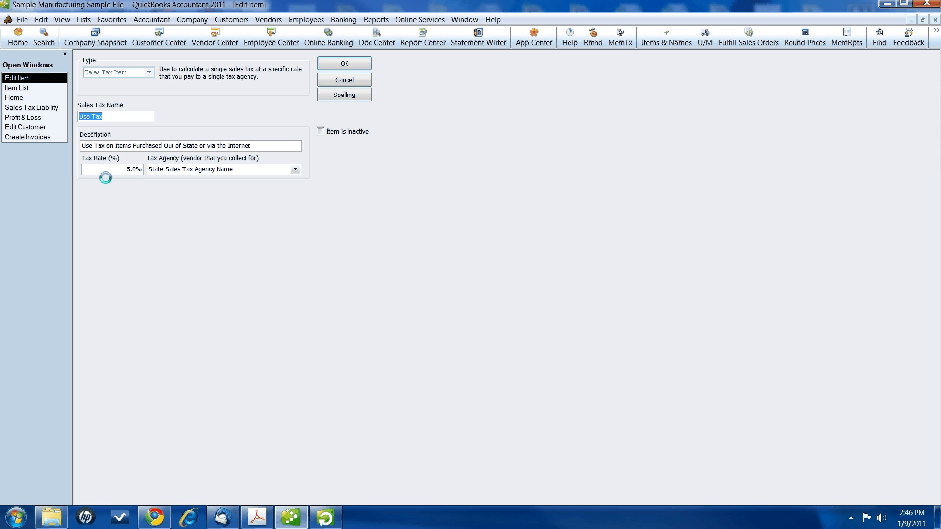
mouse_move(168, 175)
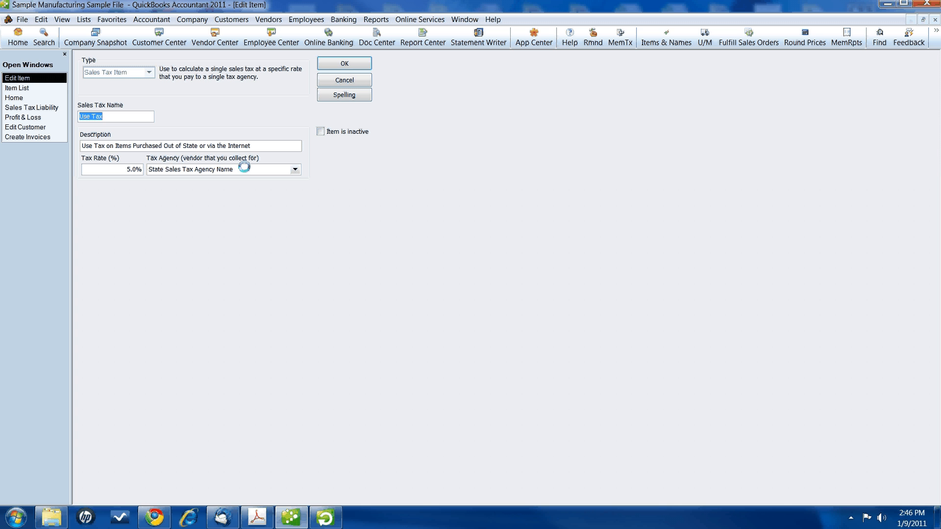
Step: Check that Reversing items Sold posts to Pool Cover & Equipment Sales
click(344, 63)
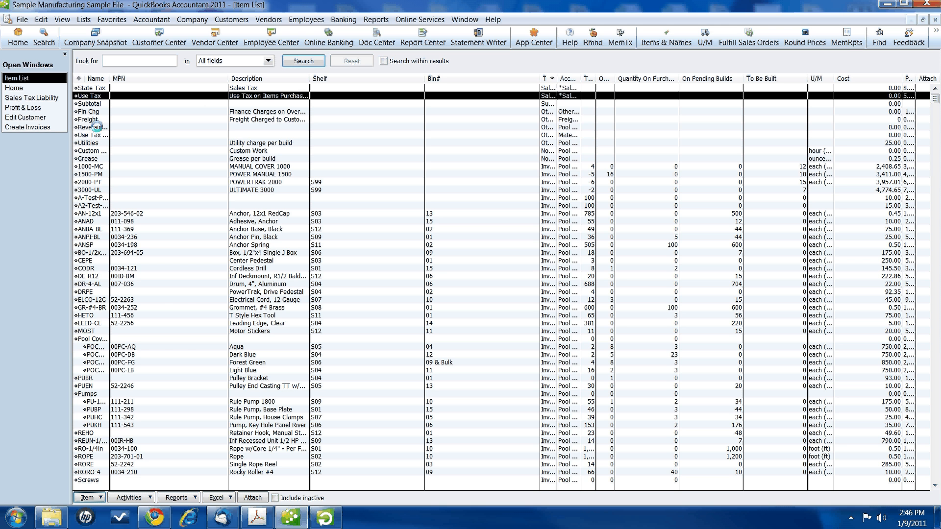
right_click(90, 127)
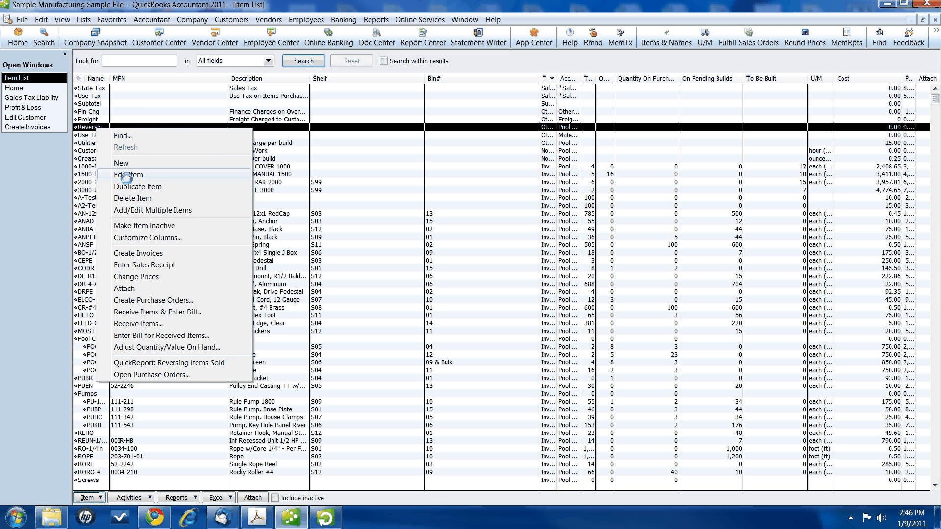
click(130, 174)
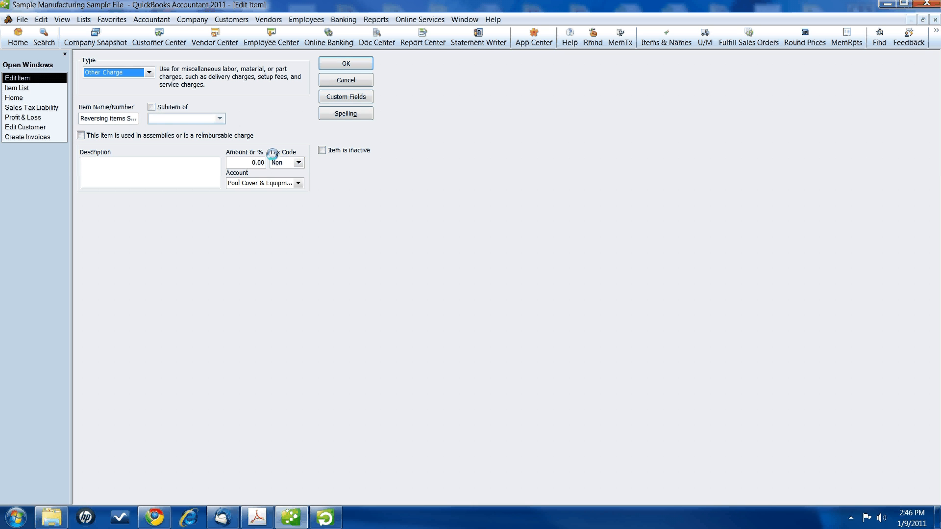
click(298, 183)
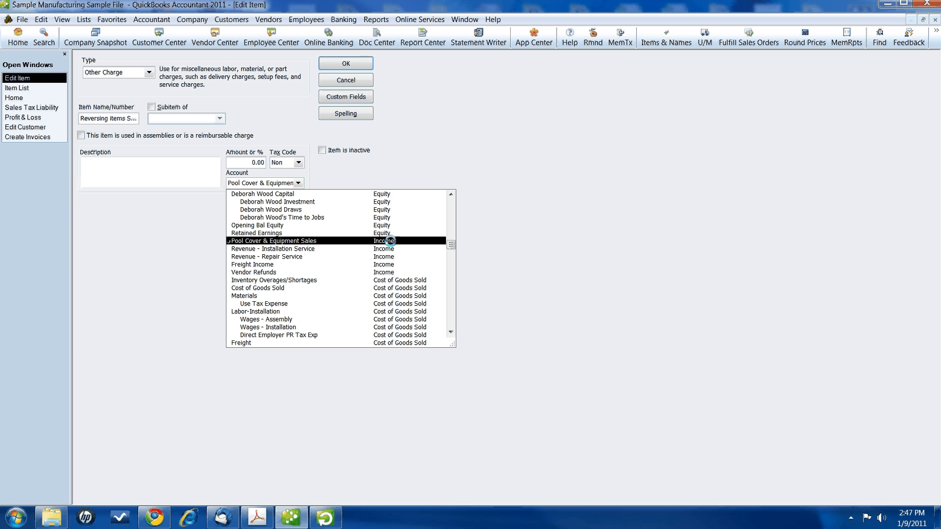
mouse_move(308, 241)
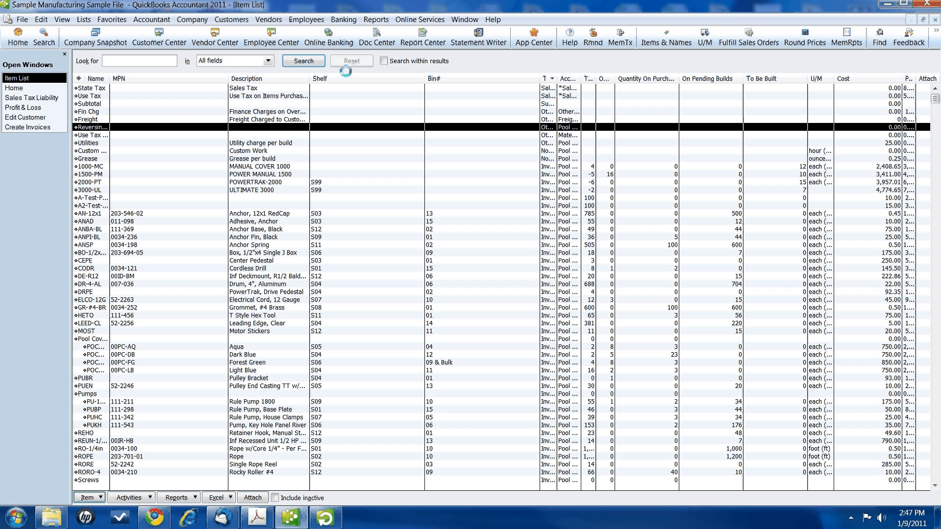
Step: Set the Use Tax Expense item's account to Materials:Use Tax Expense and save it
click(93, 135)
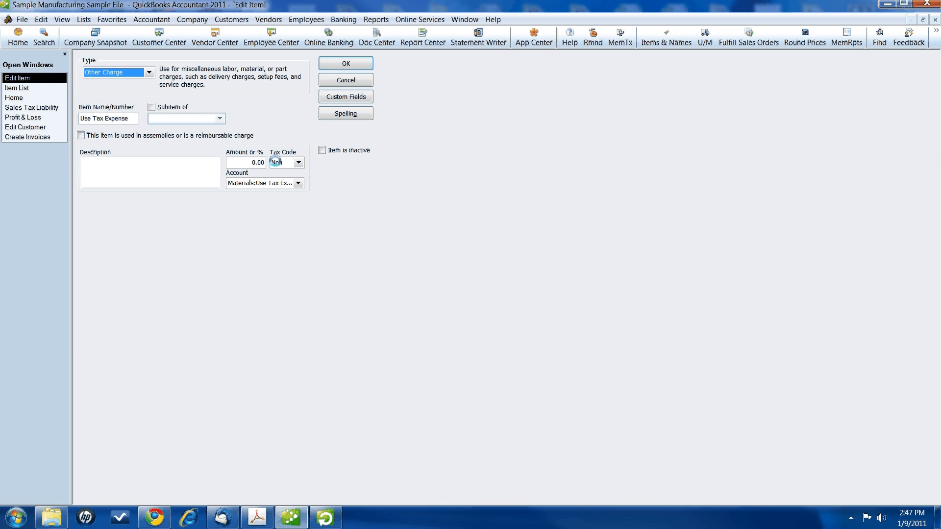
click(298, 182)
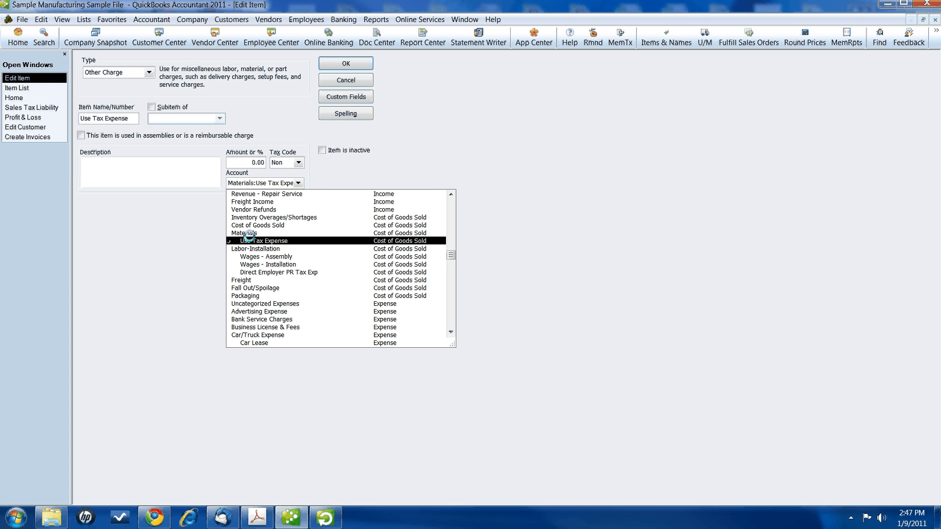
mouse_move(254, 234)
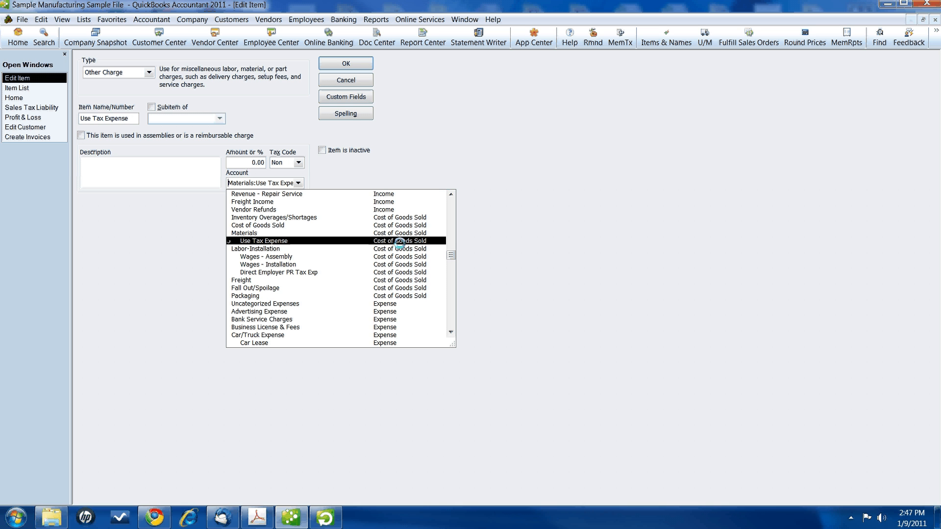
click(261, 241)
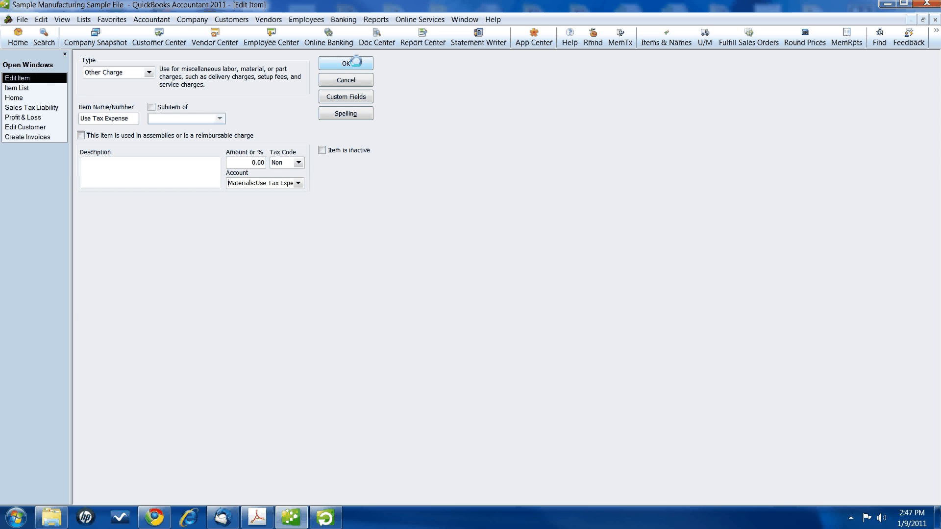
click(345, 64)
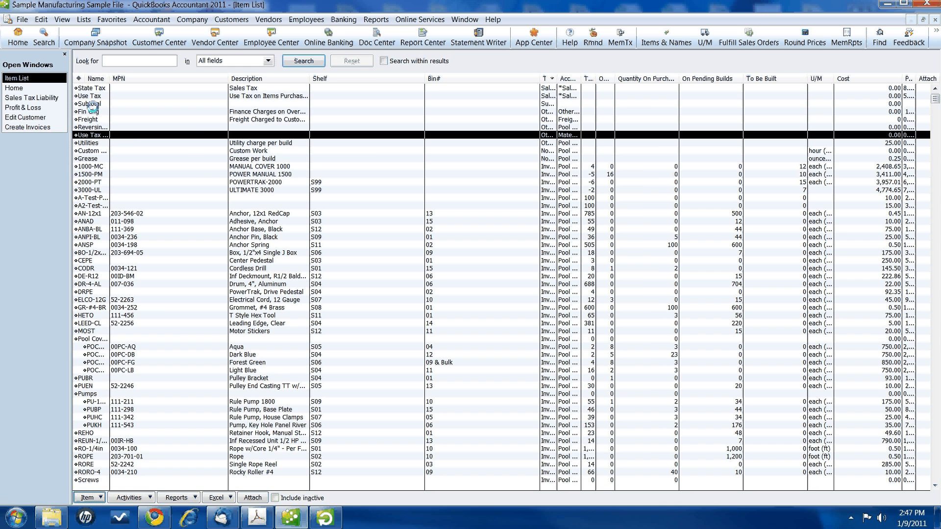
Step: Switch to the Nov–Dec 2014 Sales Tax Liability report showing $43,582.50 non-taxable sales
double_click(93, 104)
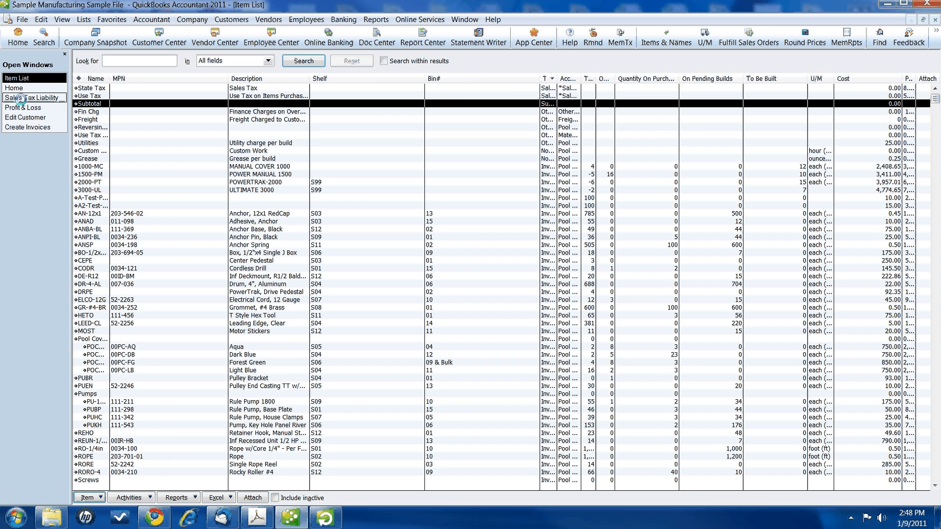
click(32, 98)
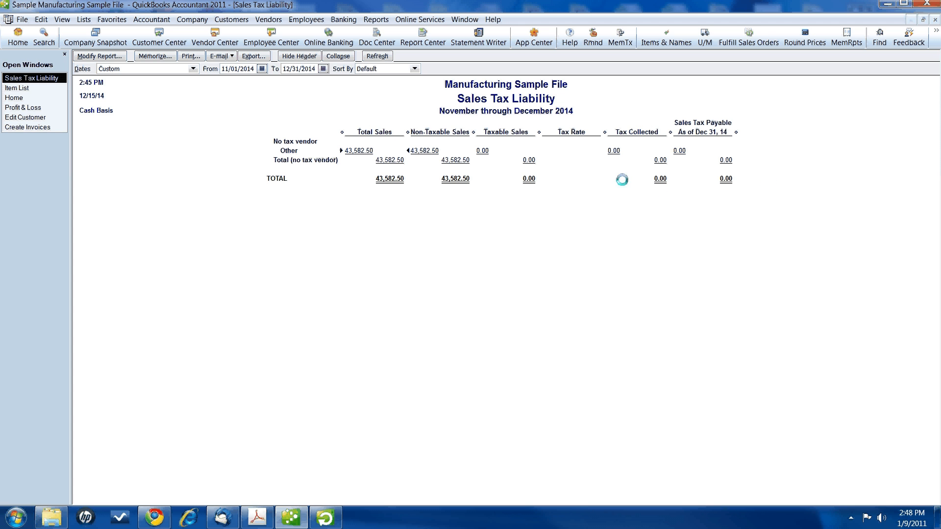
Step: Open Pay Sales Tax showing tax due through 12/31/2014
click(268, 19)
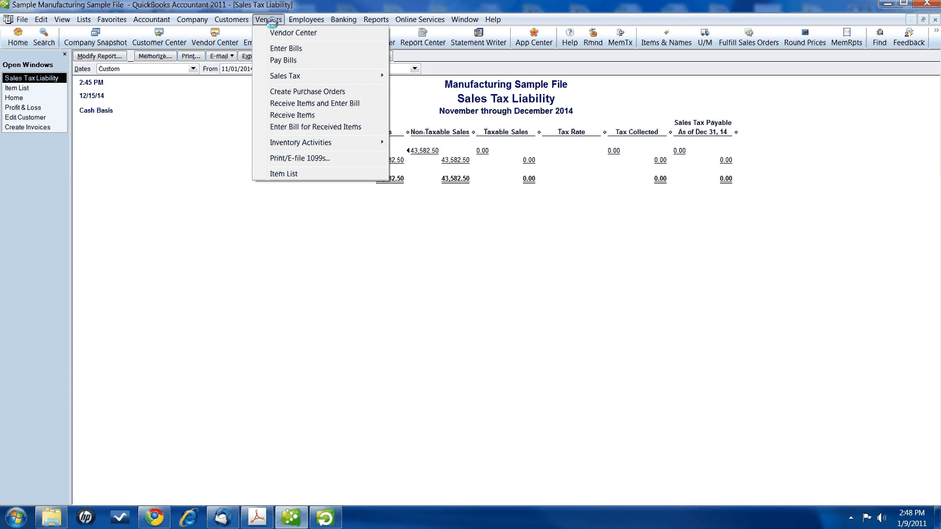
mouse_move(285, 76)
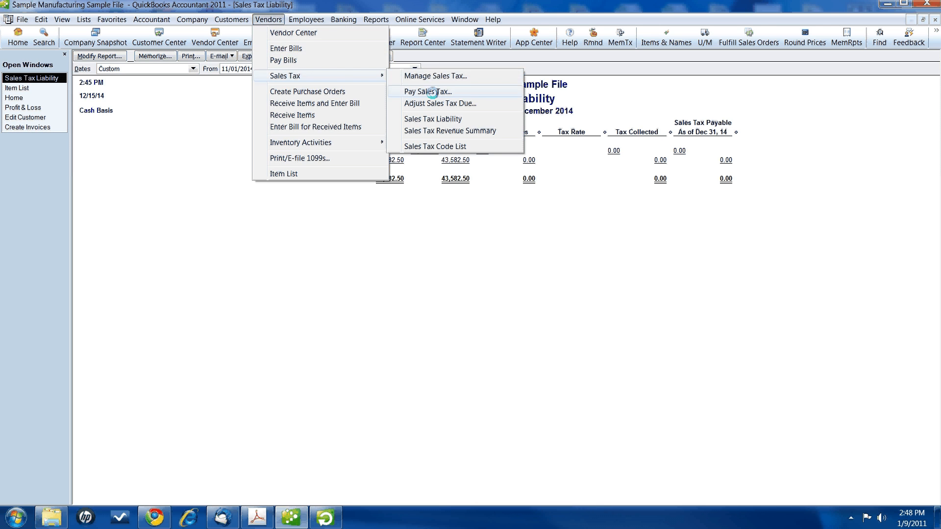
click(427, 92)
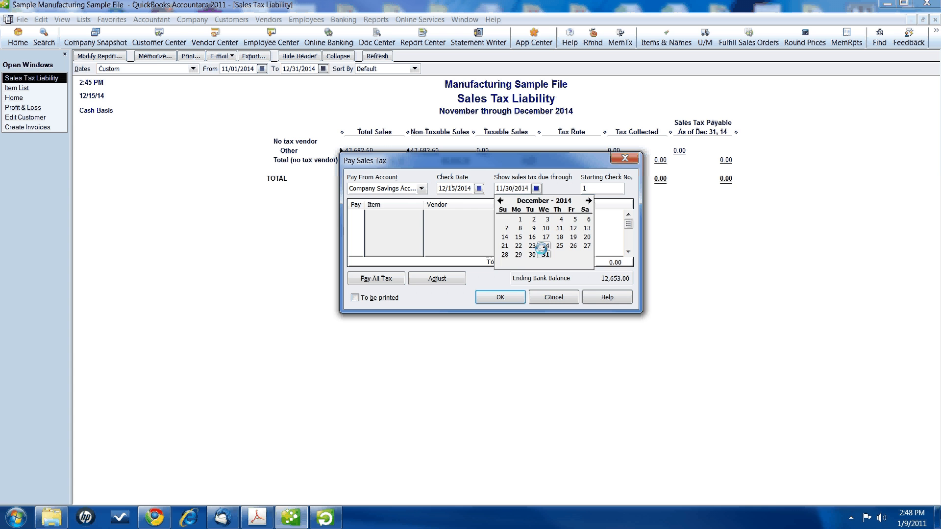
click(545, 254)
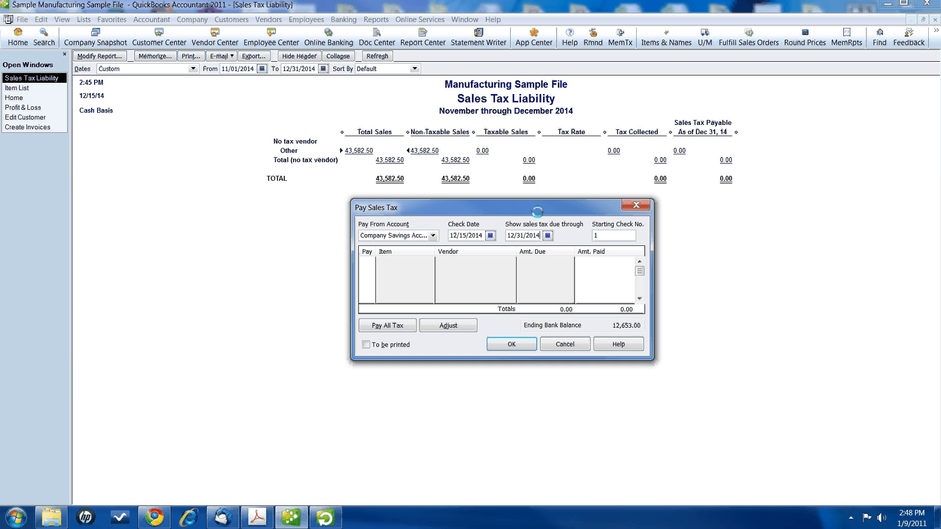
click(511, 344)
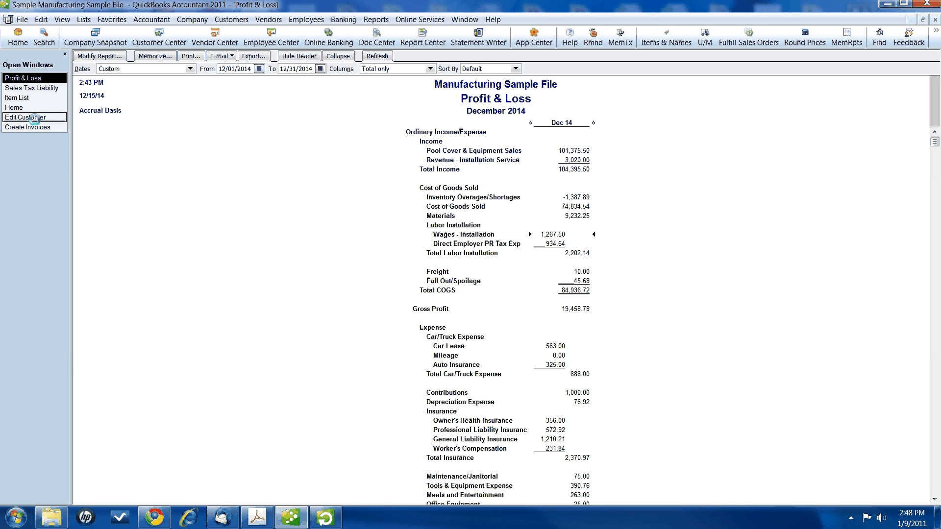
Step: Switch to the Sample Manufacturing Edit Customer window showing a 0.00 balance
click(25, 117)
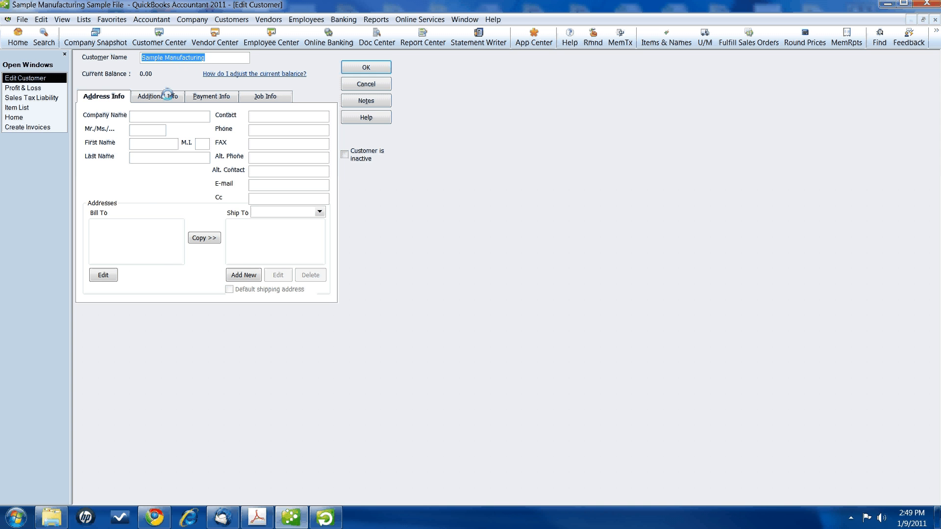
click(157, 96)
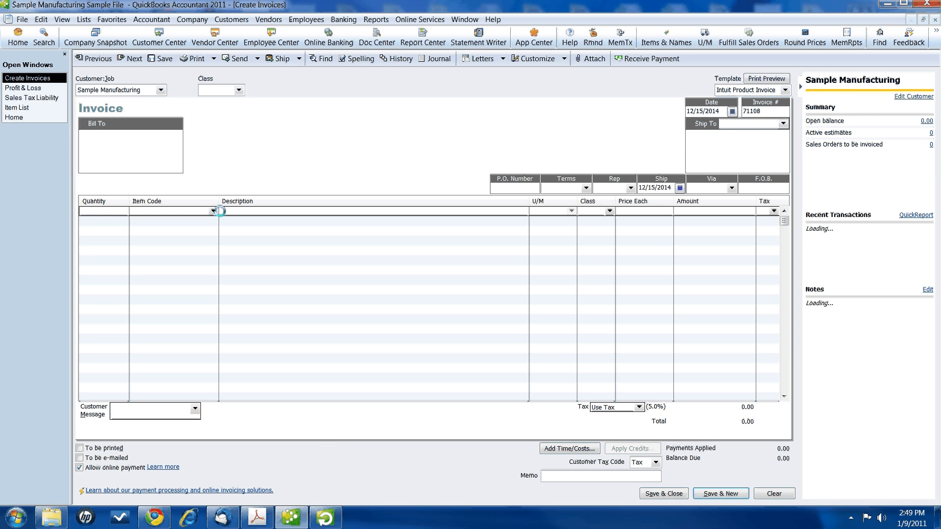
Step: Enter 10 A-Test-Part on the invoice's first line
text(10)
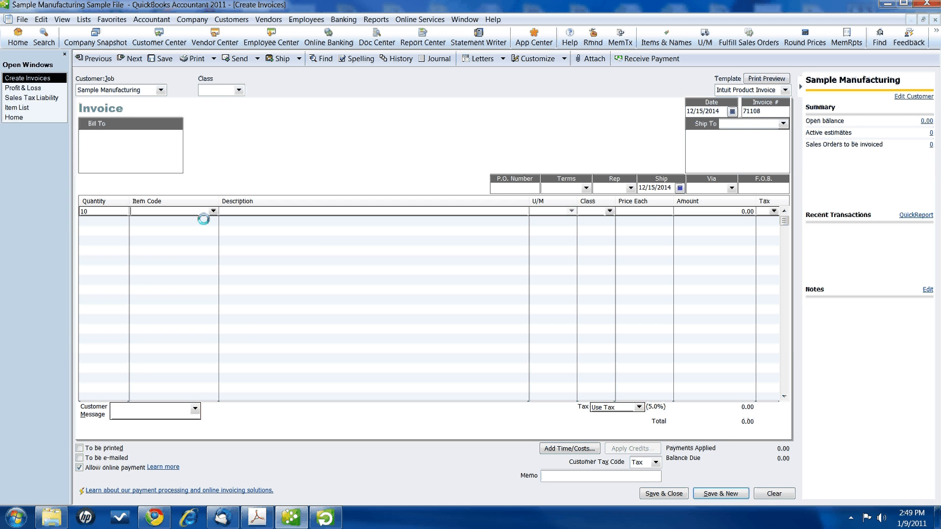
click(211, 211)
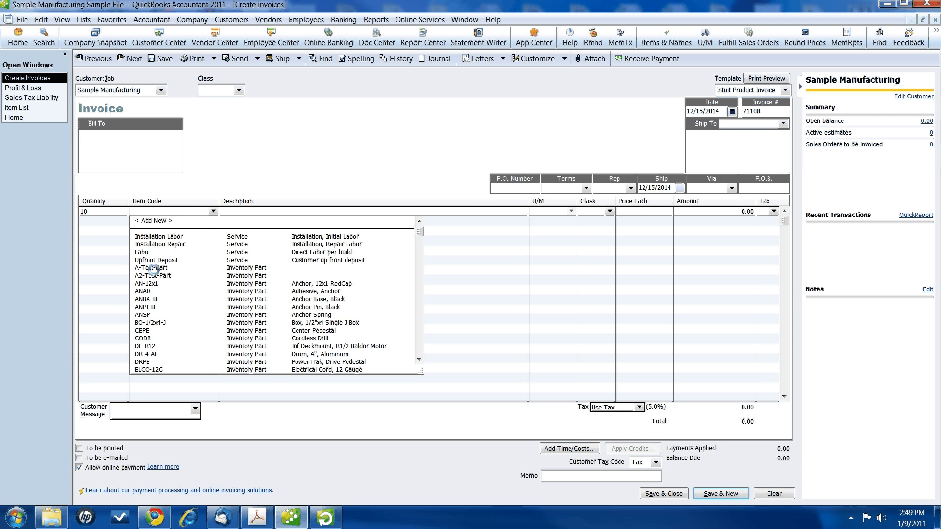
click(151, 268)
text(5)
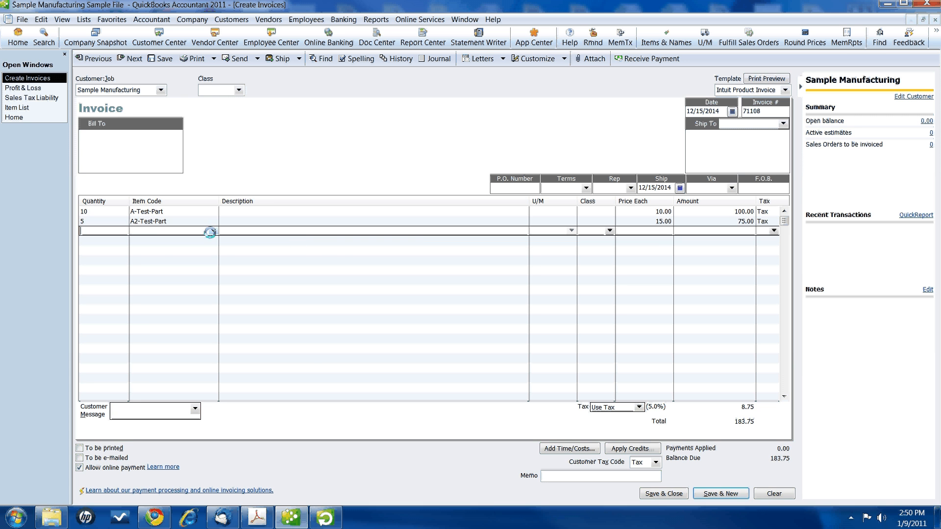
Step: Add a Subtotal line and a Reversing items Sold line priced -175.00
click(210, 231)
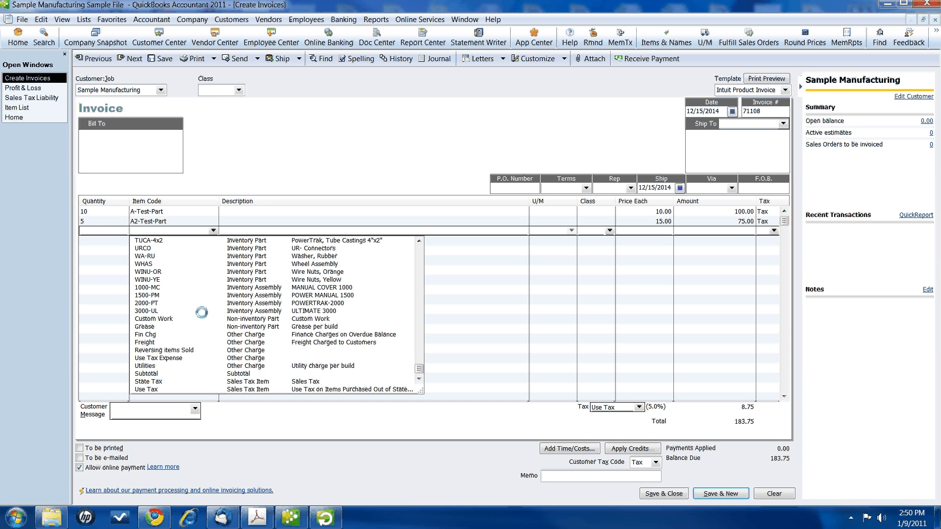
click(148, 382)
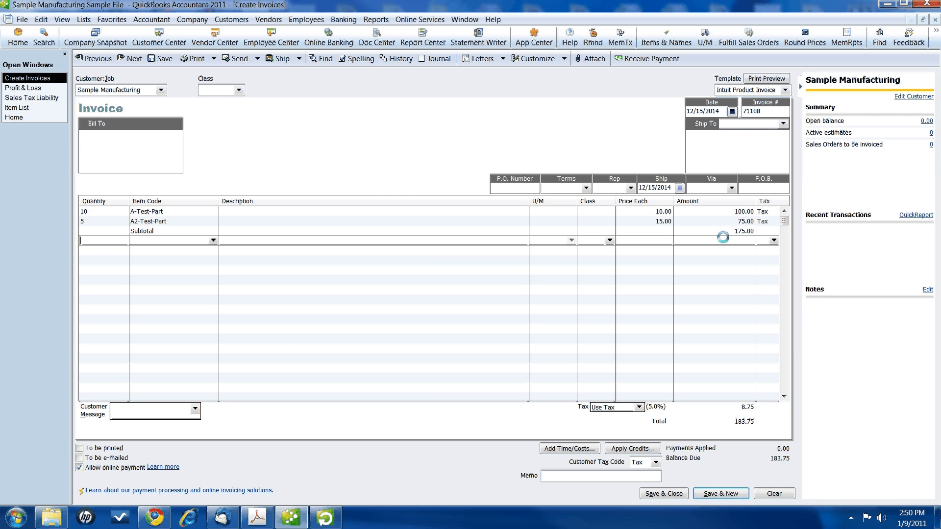
click(213, 240)
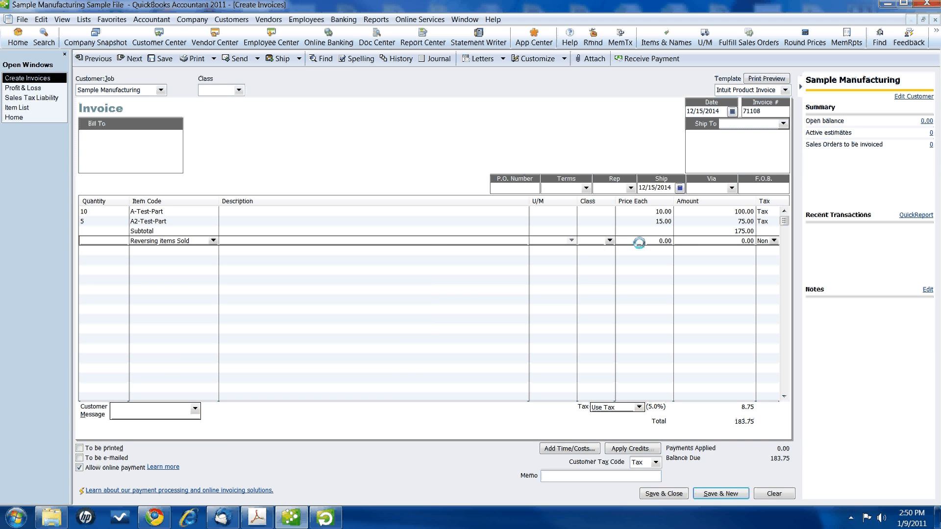
click(657, 241)
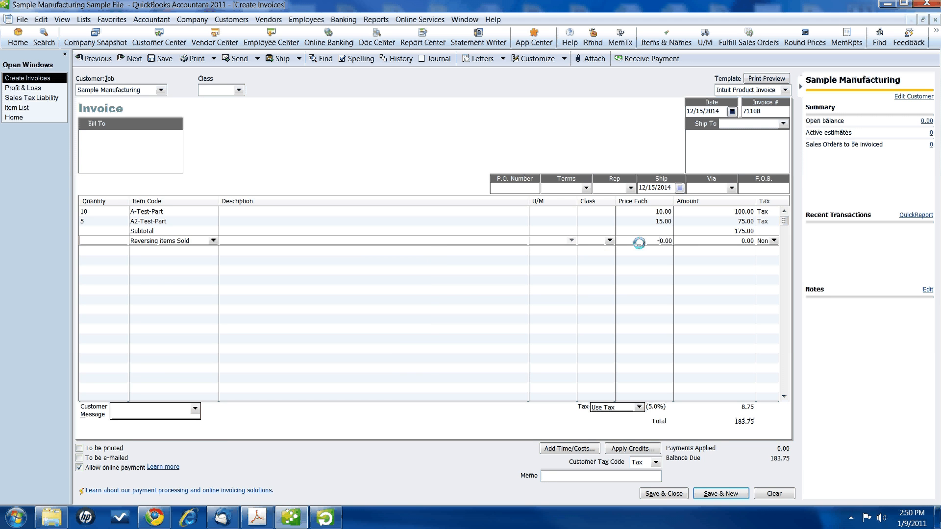
text(-175.00)
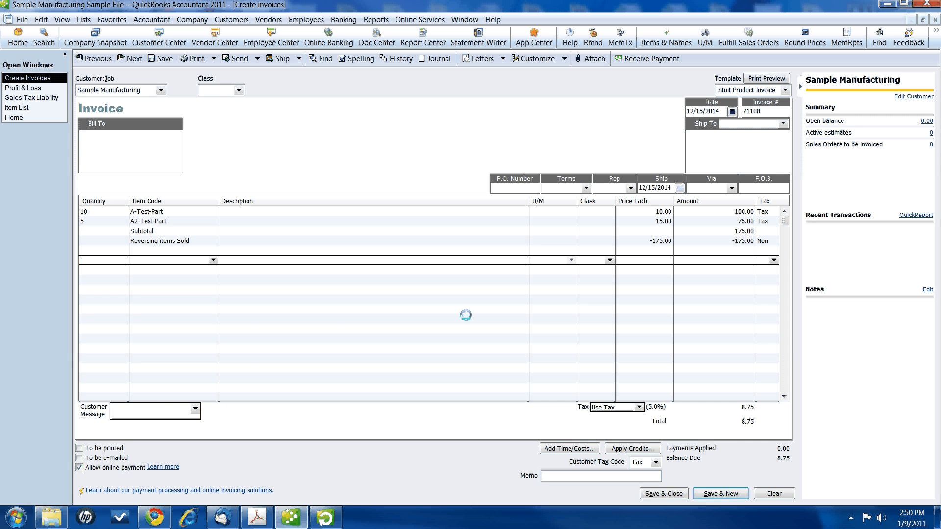
click(212, 260)
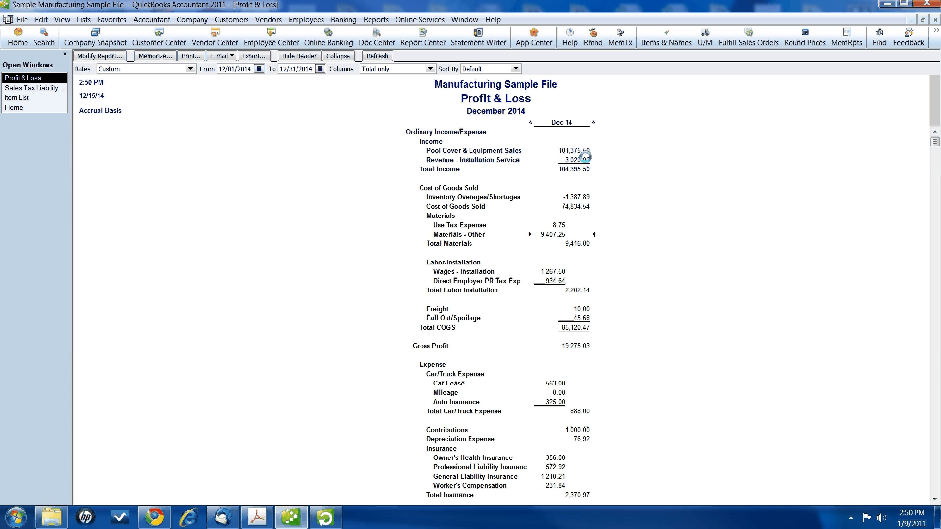
Step: QuickZoom on the Materials amount into December 2014 Transaction Detail By Account
double_click(569, 150)
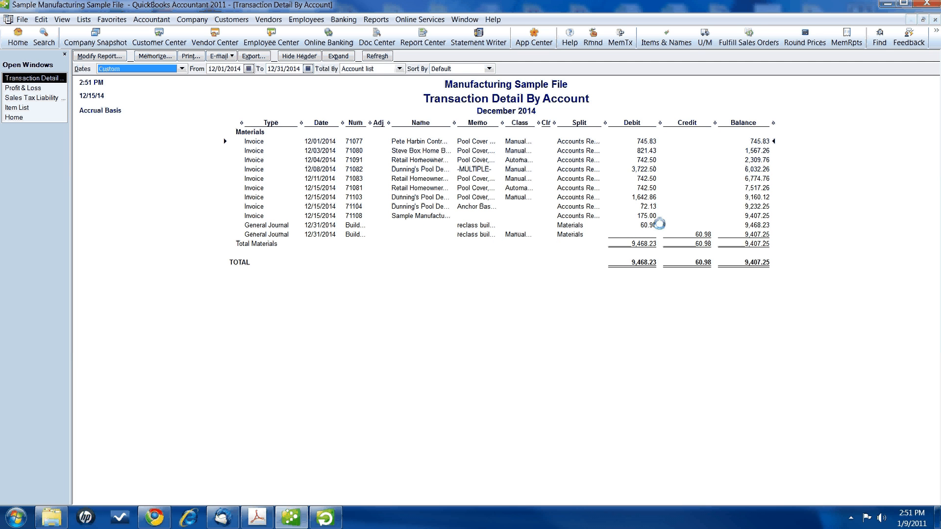
mouse_move(666, 217)
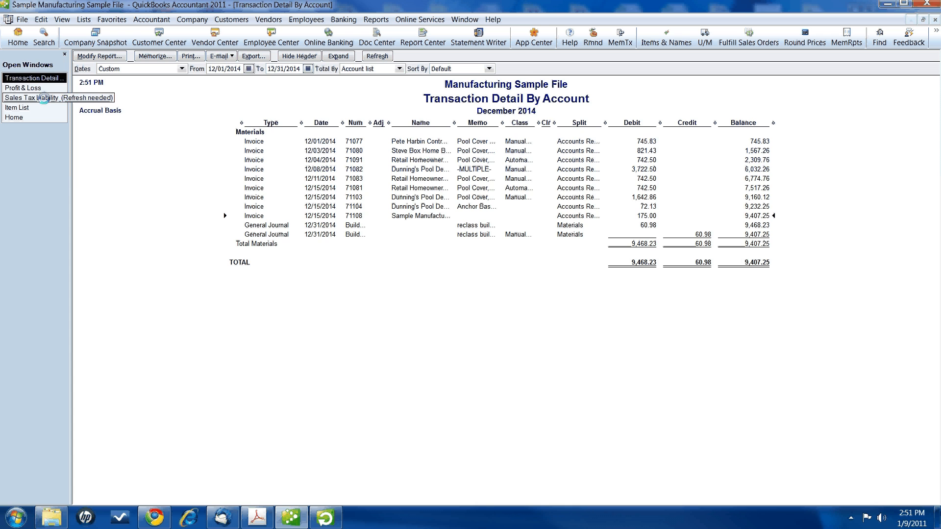
Step: Review the 8.75 use tax payable, then open Pay Sales Tax's due-through calendar
click(57, 97)
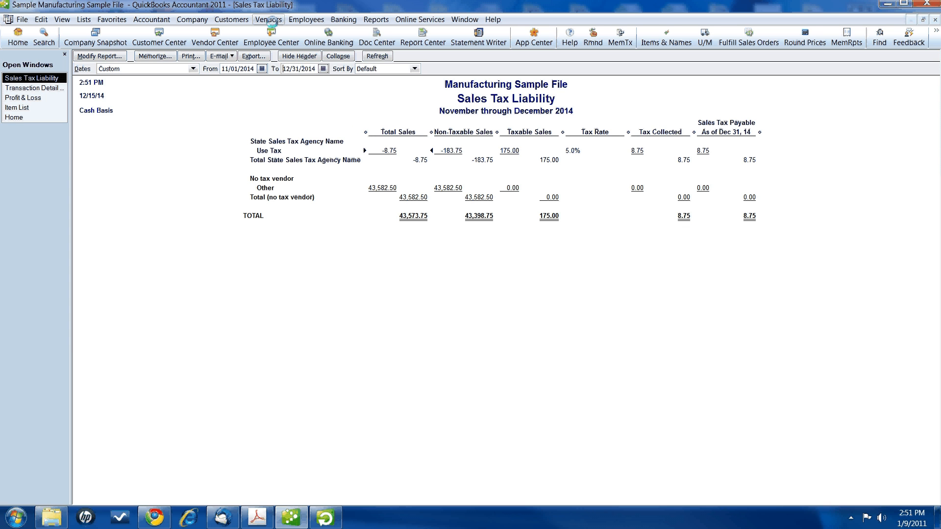
click(268, 19)
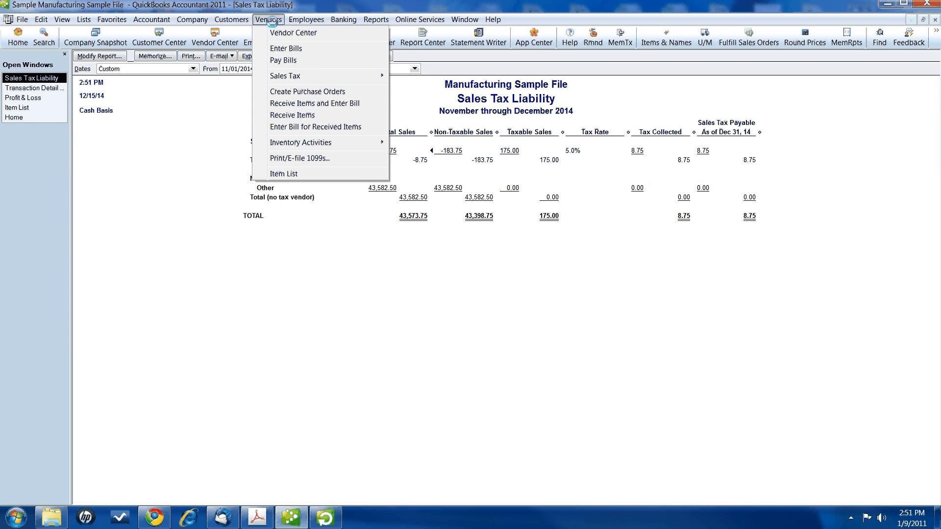
mouse_move(285, 76)
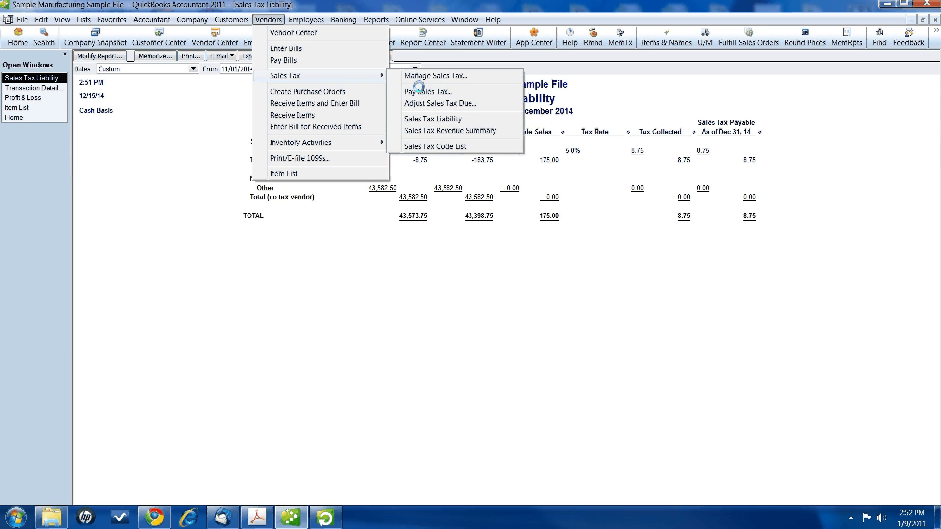
click(428, 92)
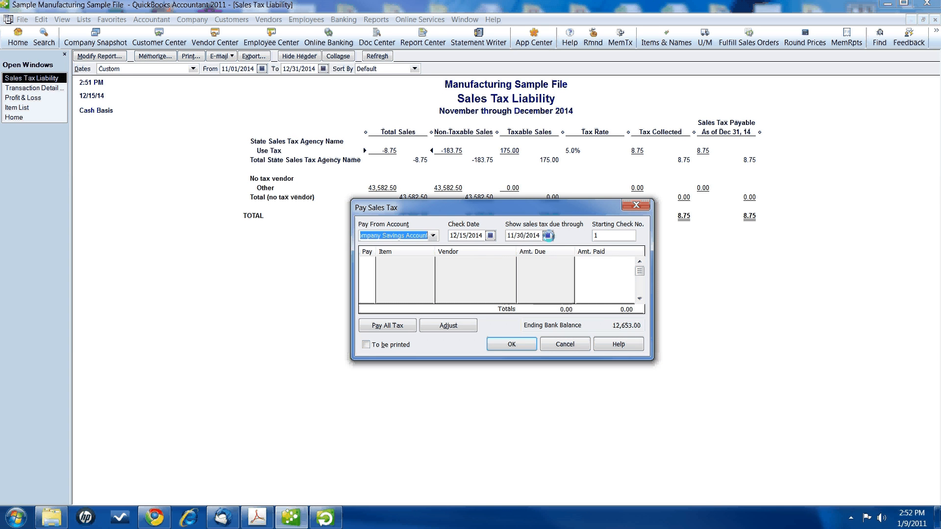
click(545, 235)
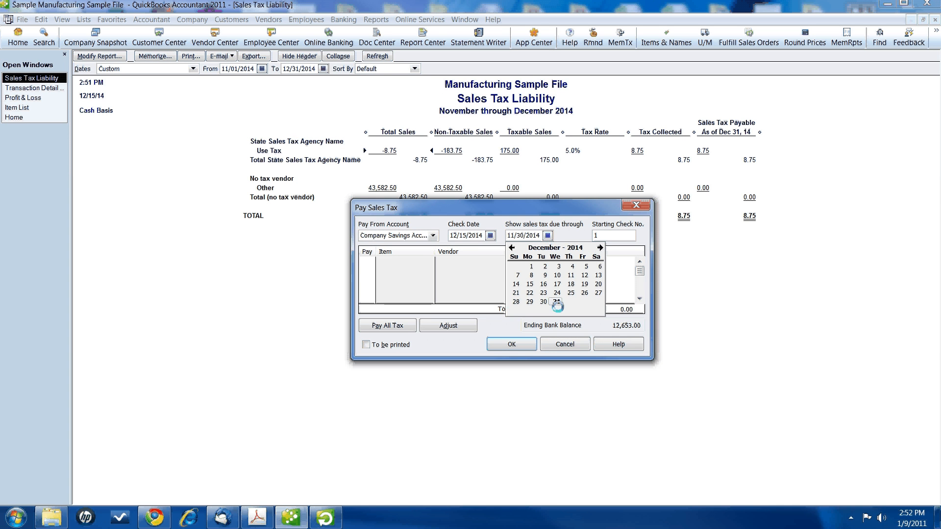